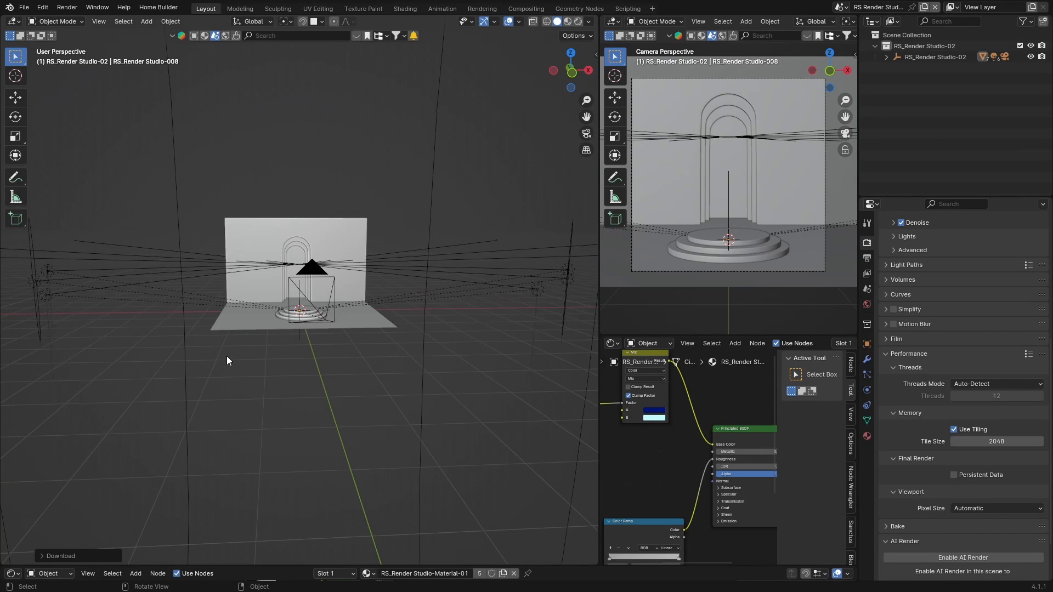
pyautogui.moveTo(339, 79)
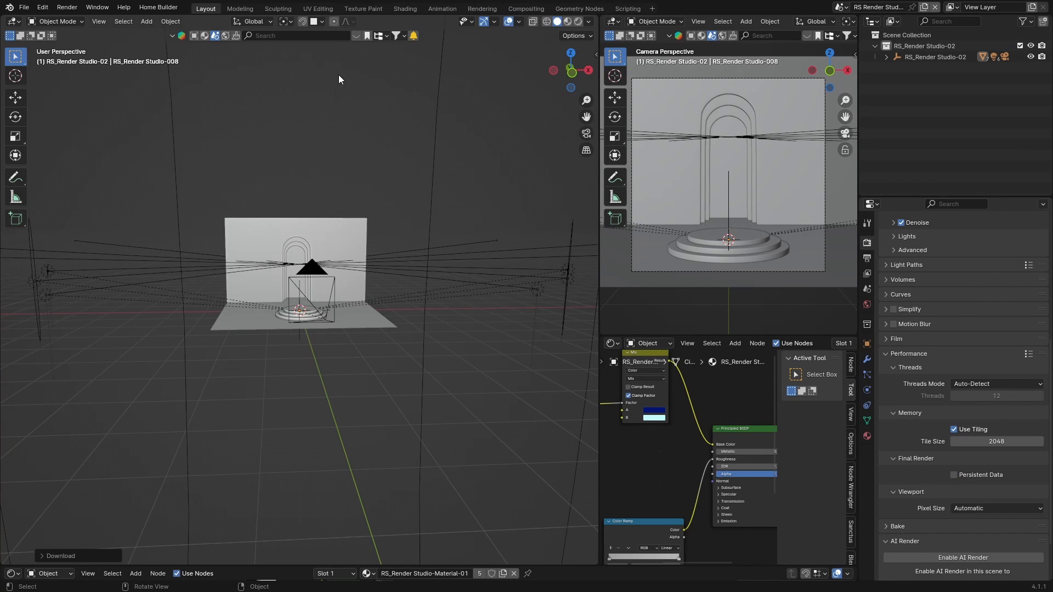
pyautogui.moveTo(326, 227)
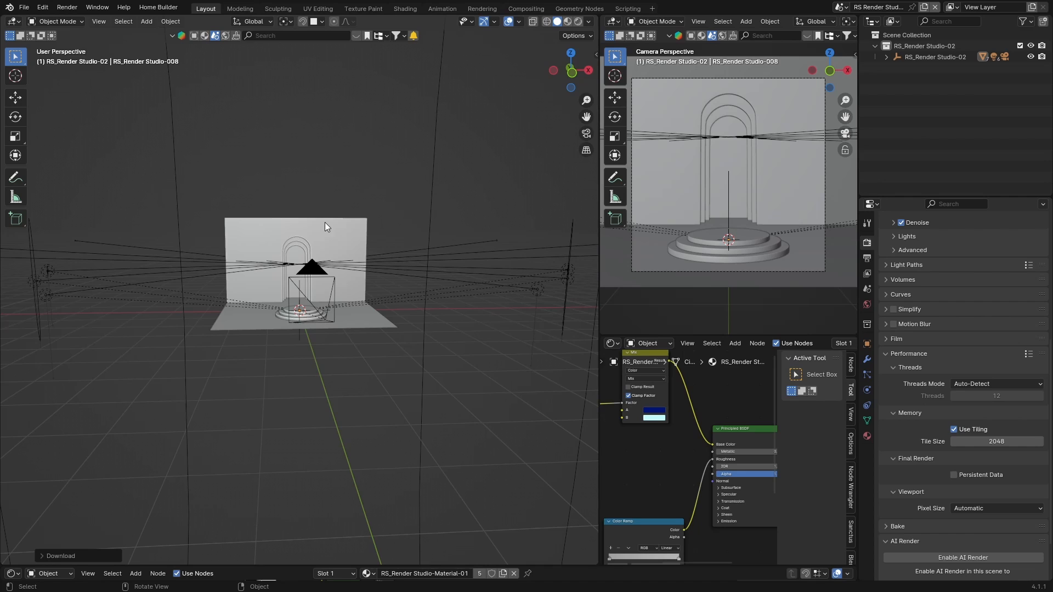
pyautogui.moveTo(358, 231)
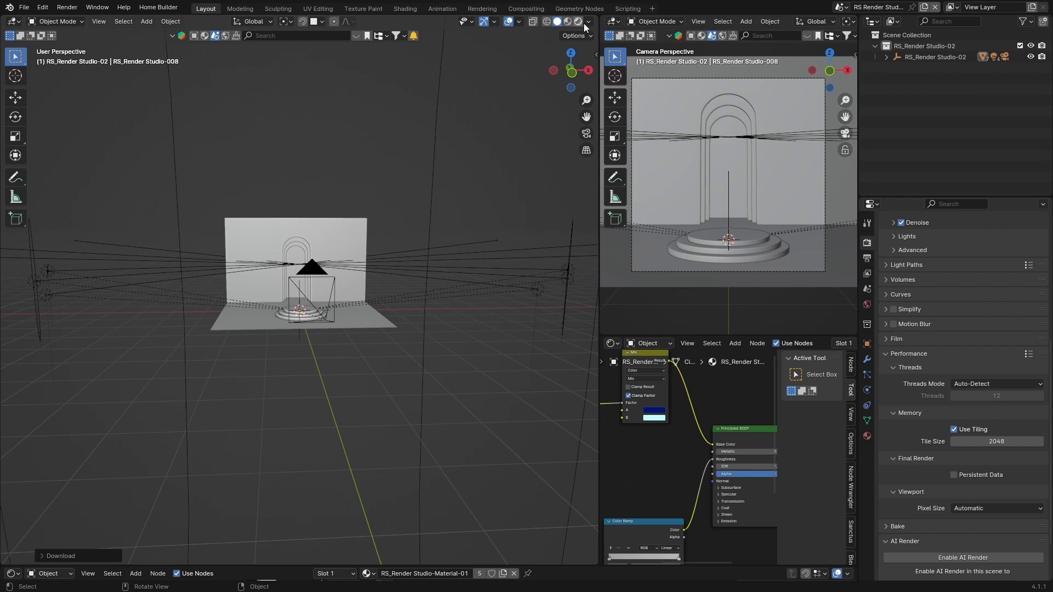
# - Shade the studio backdrop and pedestal with the rainbow normal MatCap
pyautogui.click(587, 21)
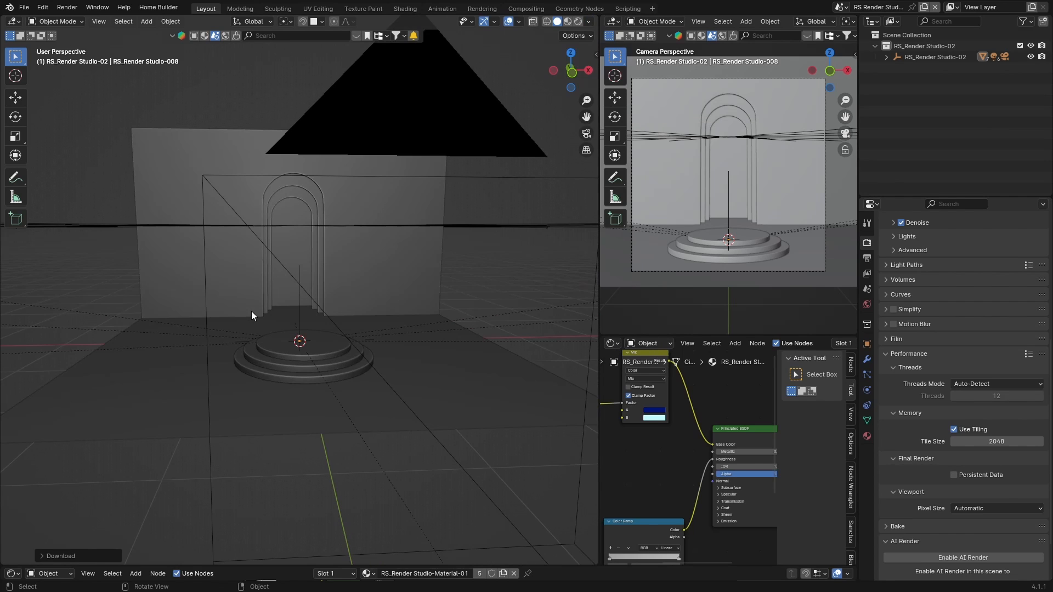
pyautogui.click(587, 21)
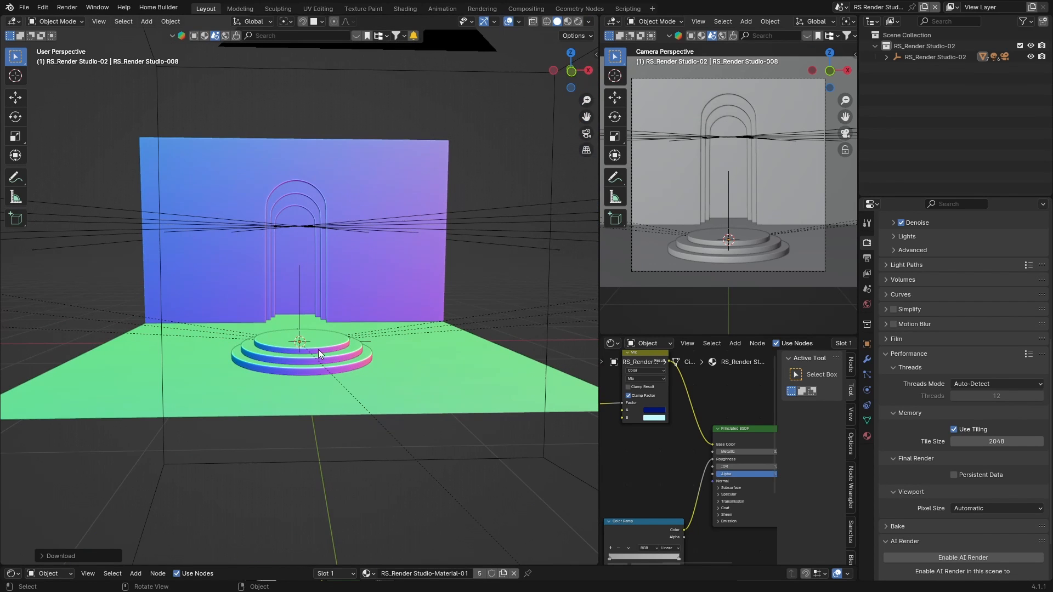
pyautogui.moveTo(270, 200)
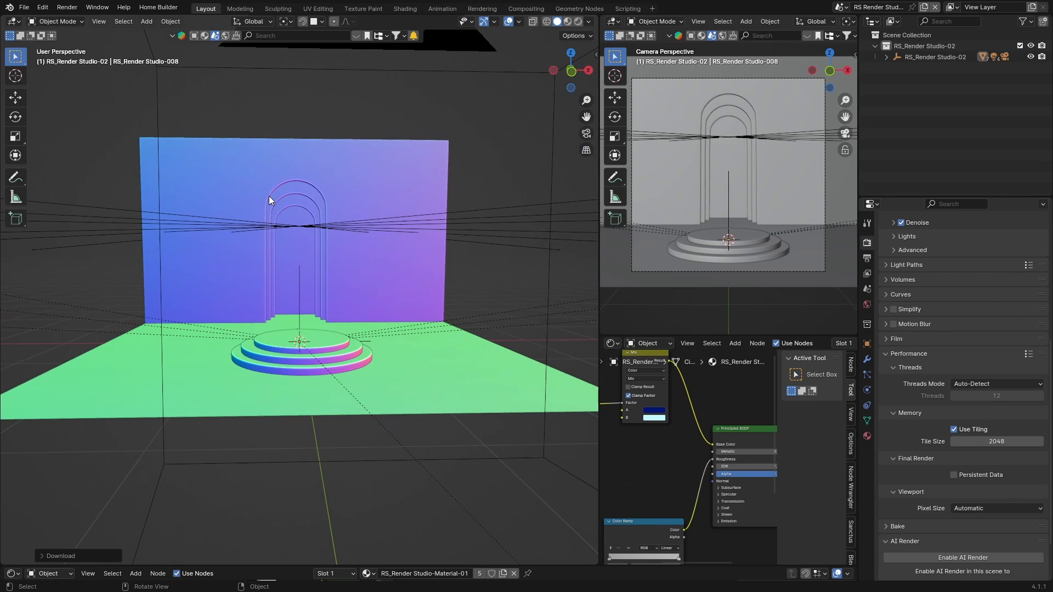
pyautogui.moveTo(511, 81)
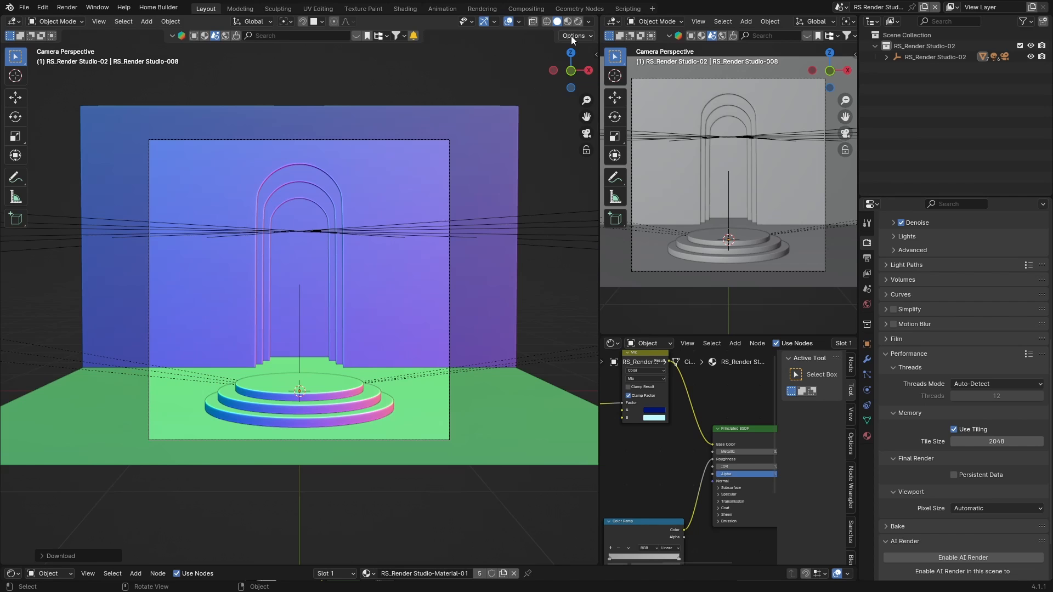
# - Preview rendered shading, return to Solid, try other matcaps, and settle on plain grey
pyautogui.click(553, 20)
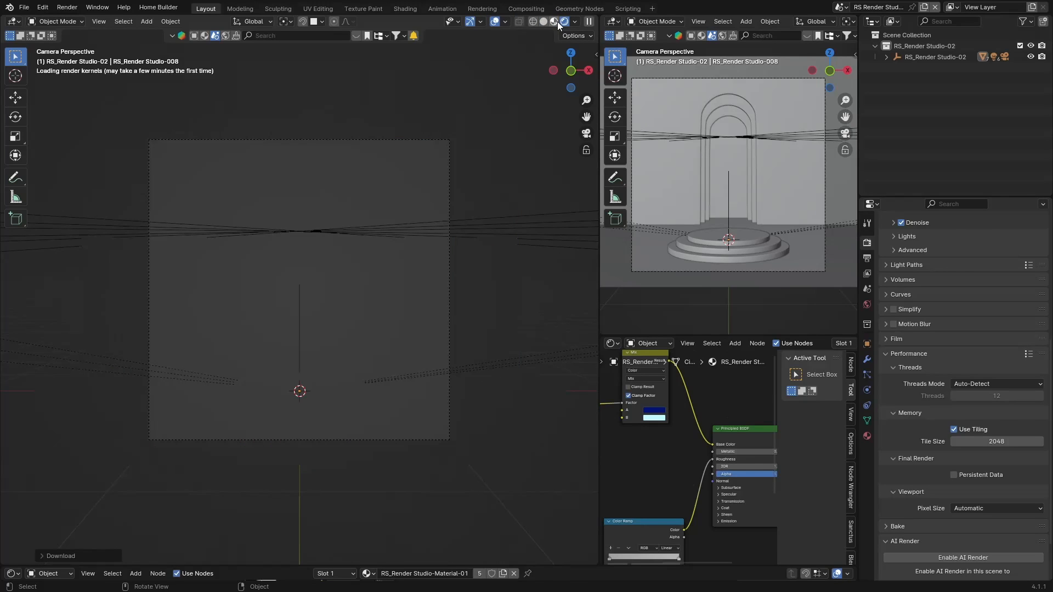
pyautogui.click(556, 21)
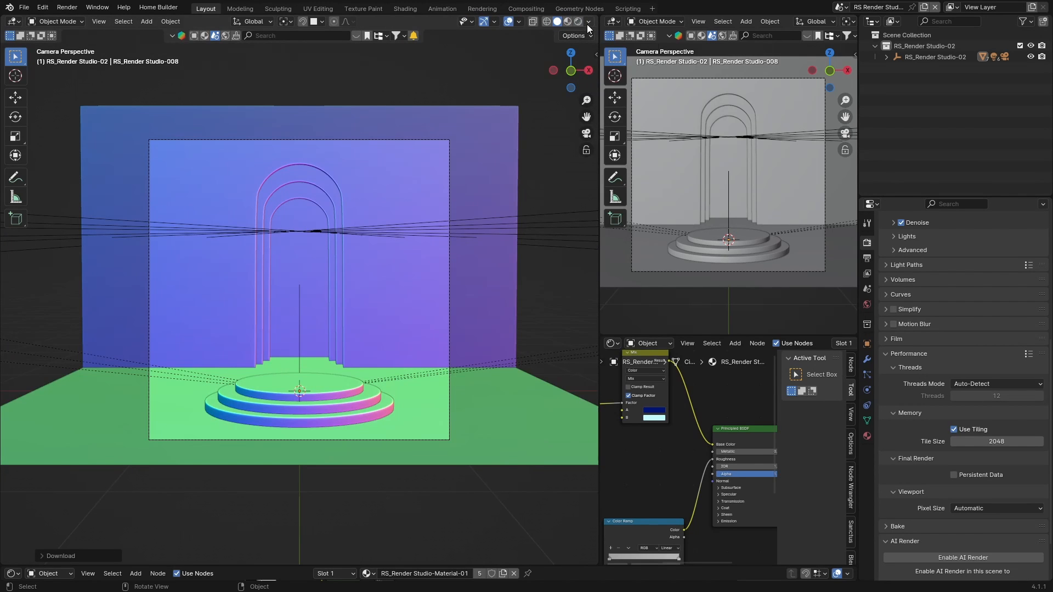
pyautogui.click(588, 22)
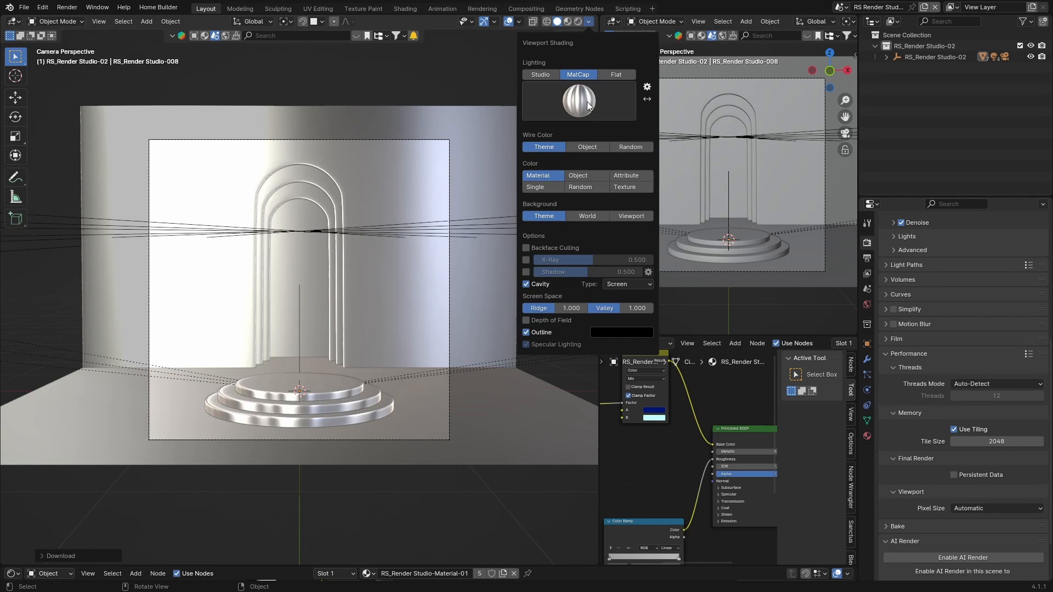
pyautogui.click(577, 100)
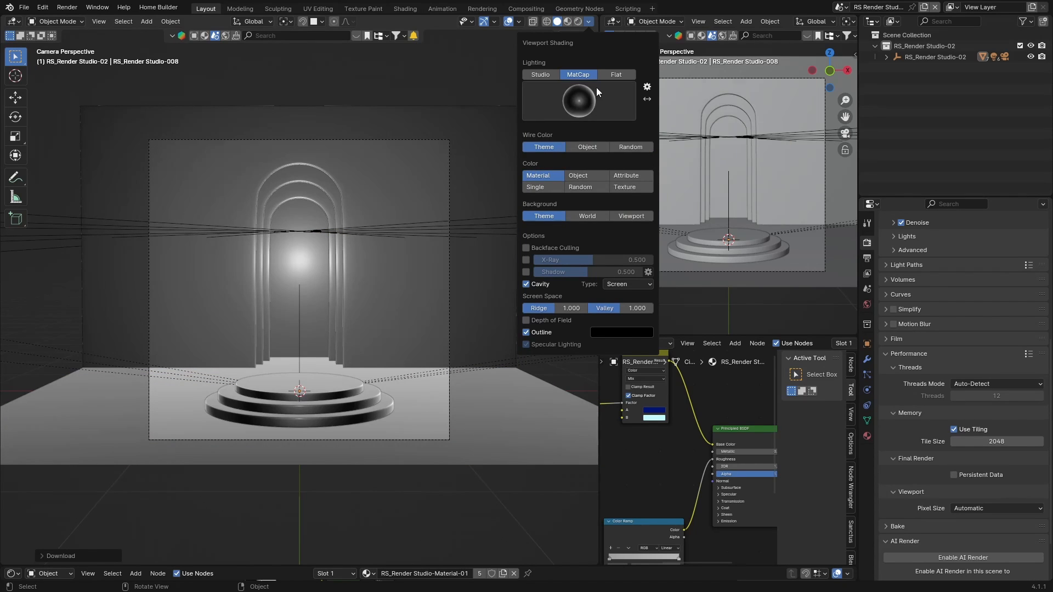
pyautogui.click(577, 101)
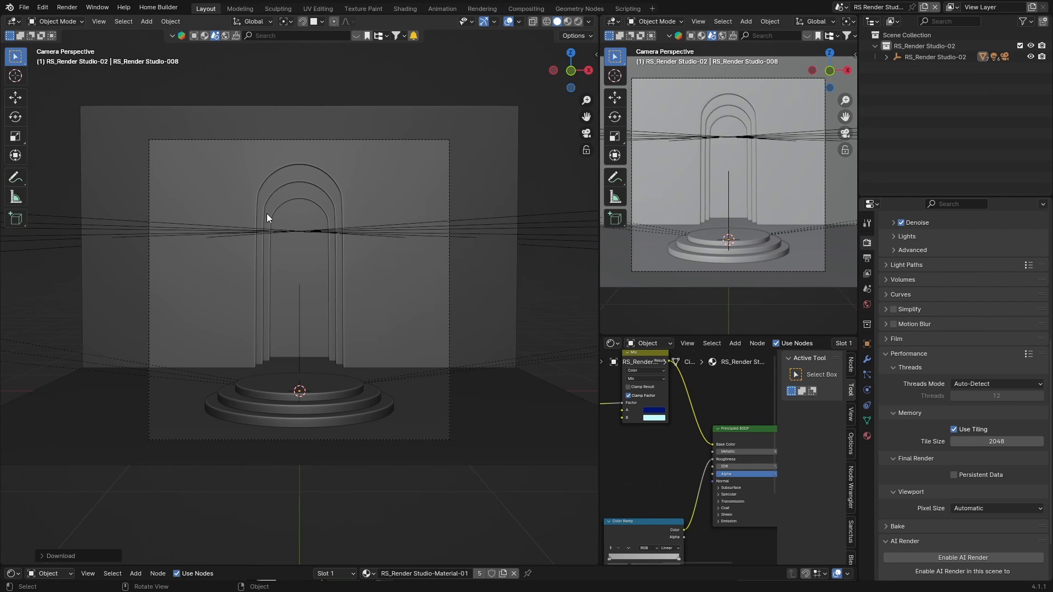
pyautogui.moveTo(385, 133)
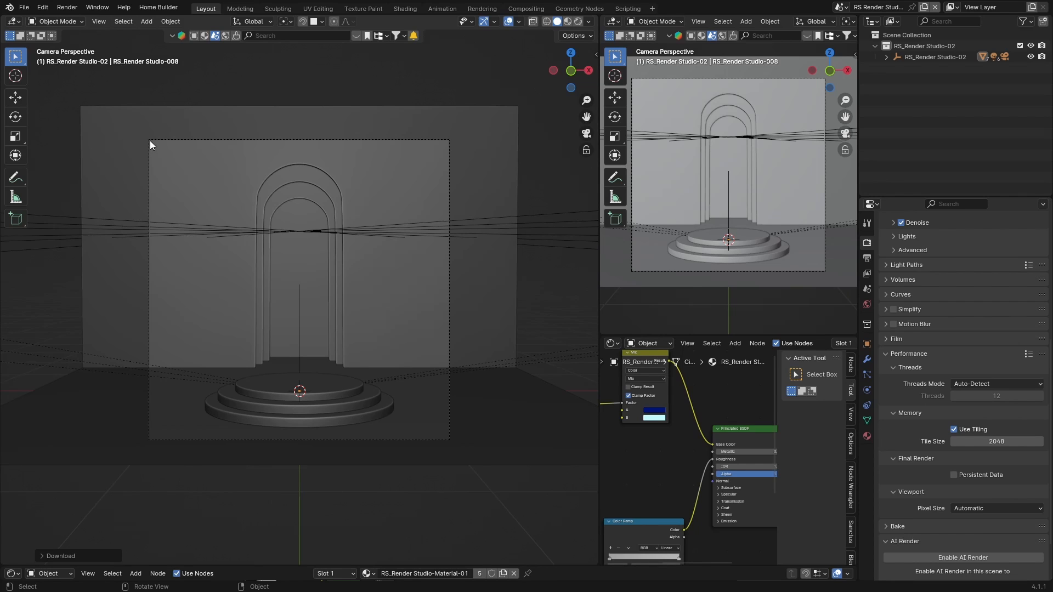
pyautogui.moveTo(265, 294)
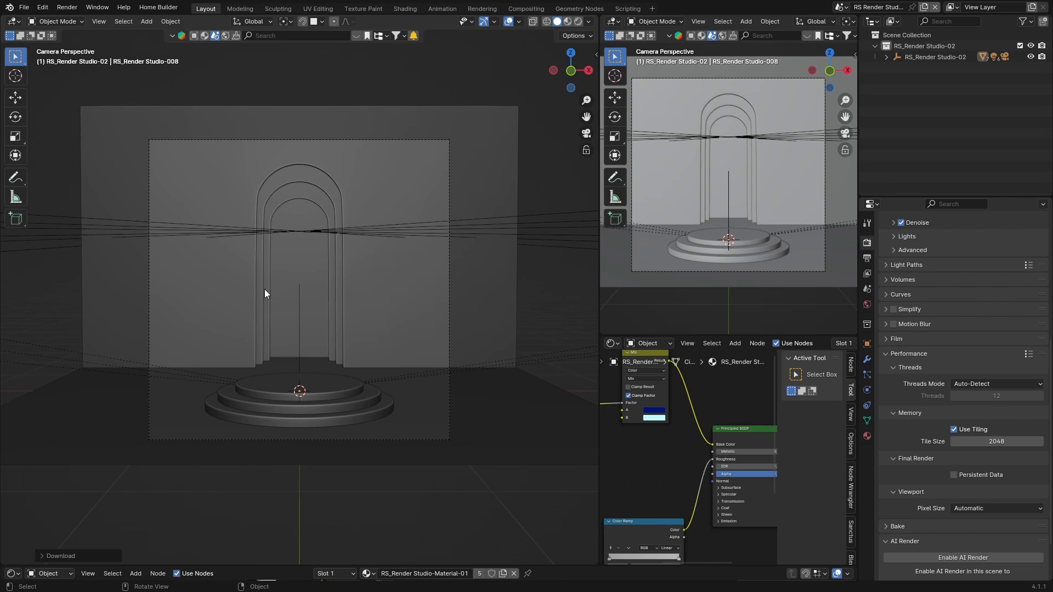
pyautogui.moveTo(128, 270)
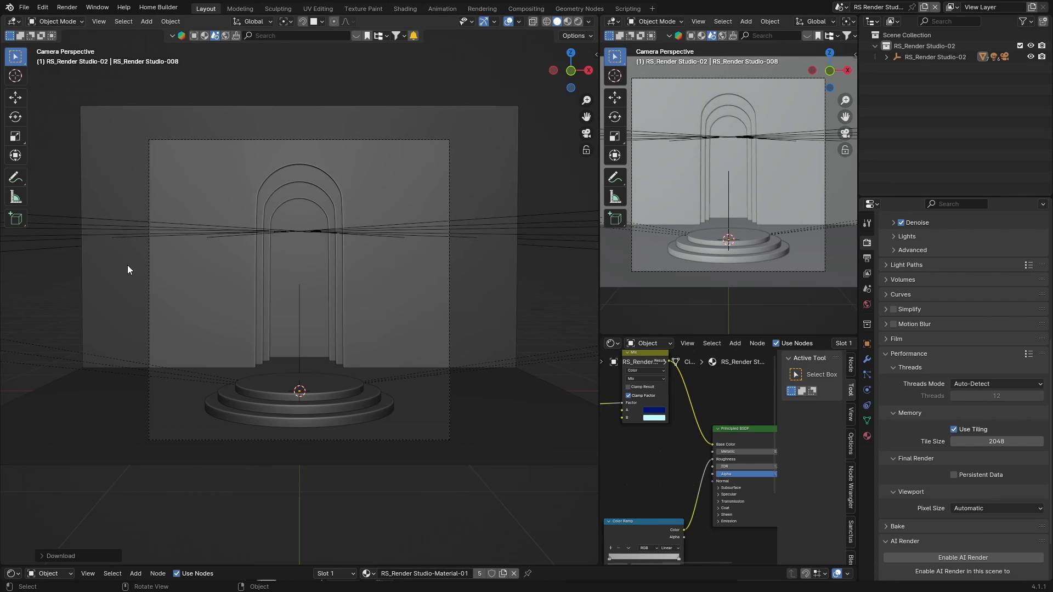
pyautogui.moveTo(317, 253)
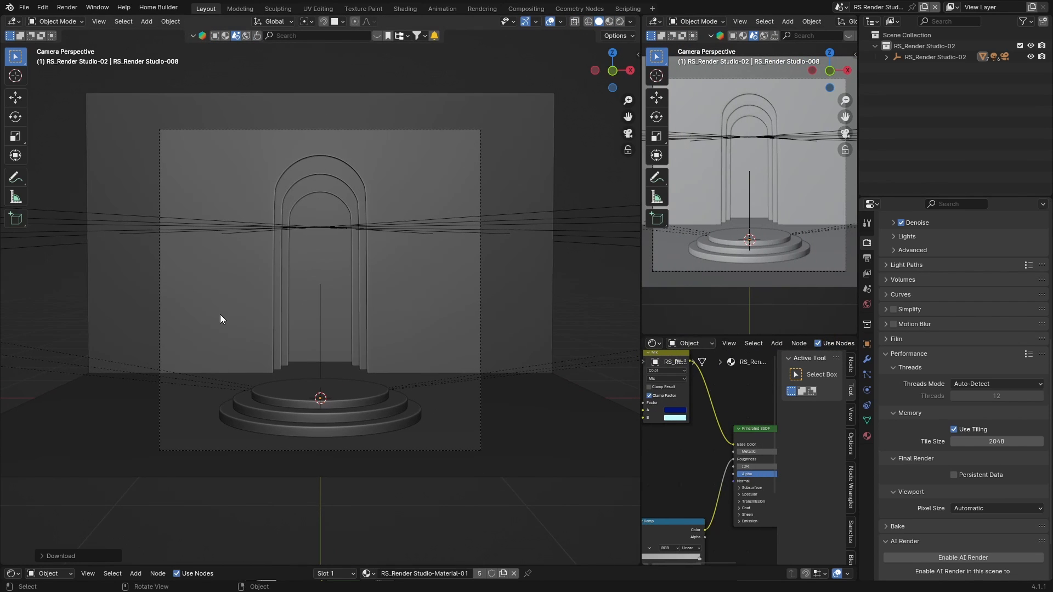
pyautogui.moveTo(104, 129)
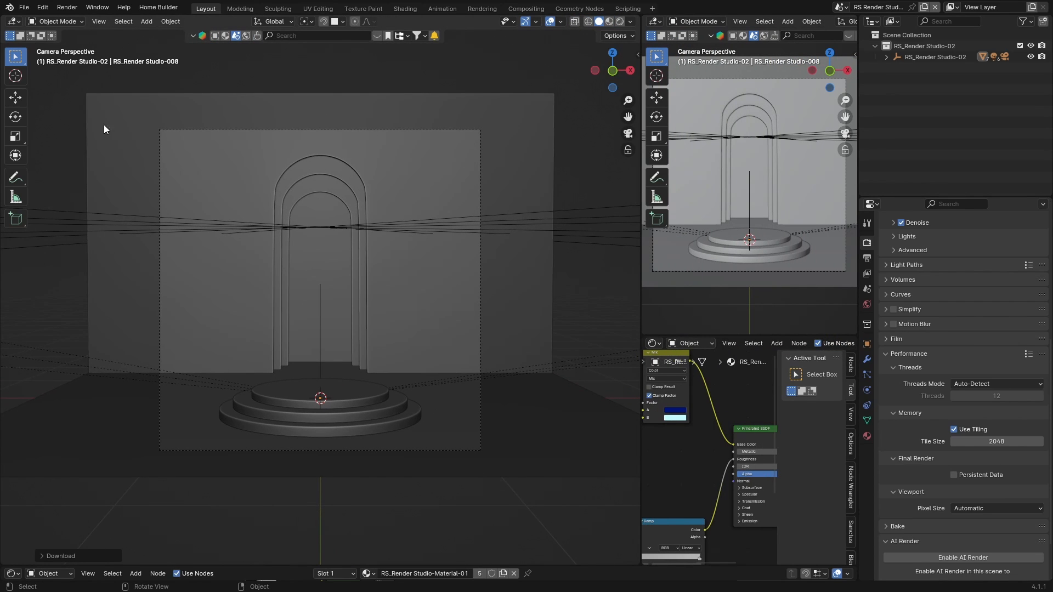
# - Render a Viewport Render Image of the grey backdrop and stepped pedestal
pyautogui.click(99, 21)
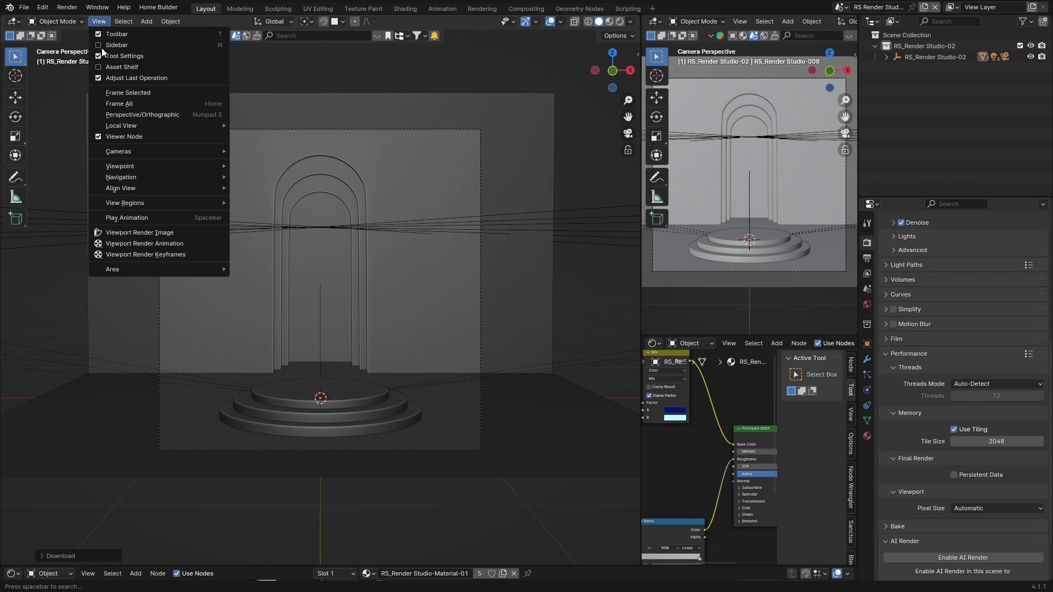
pyautogui.moveTo(139, 232)
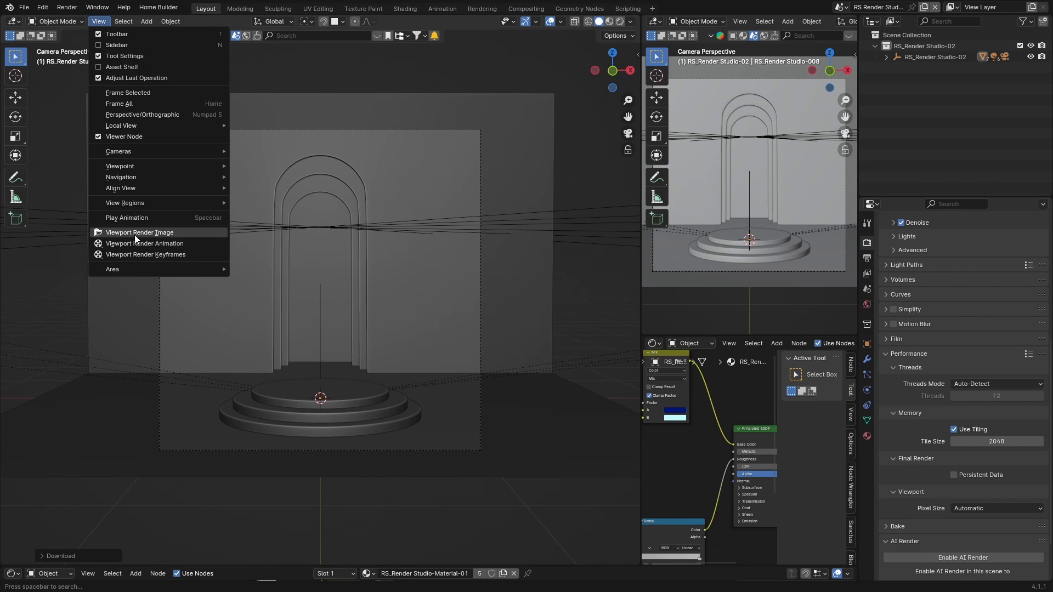
pyautogui.click(138, 232)
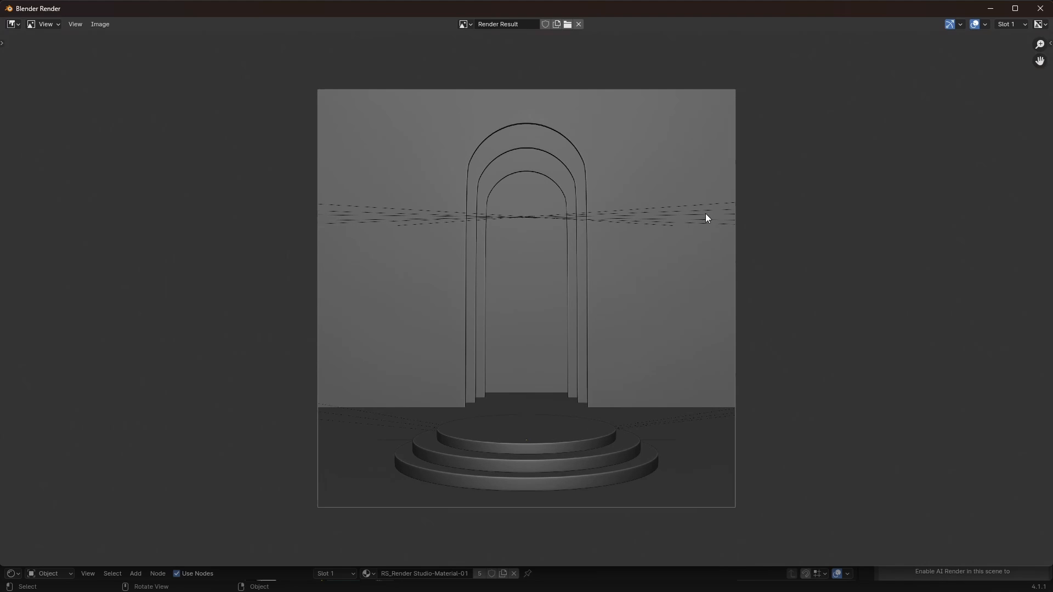
pyautogui.moveTo(96, 69)
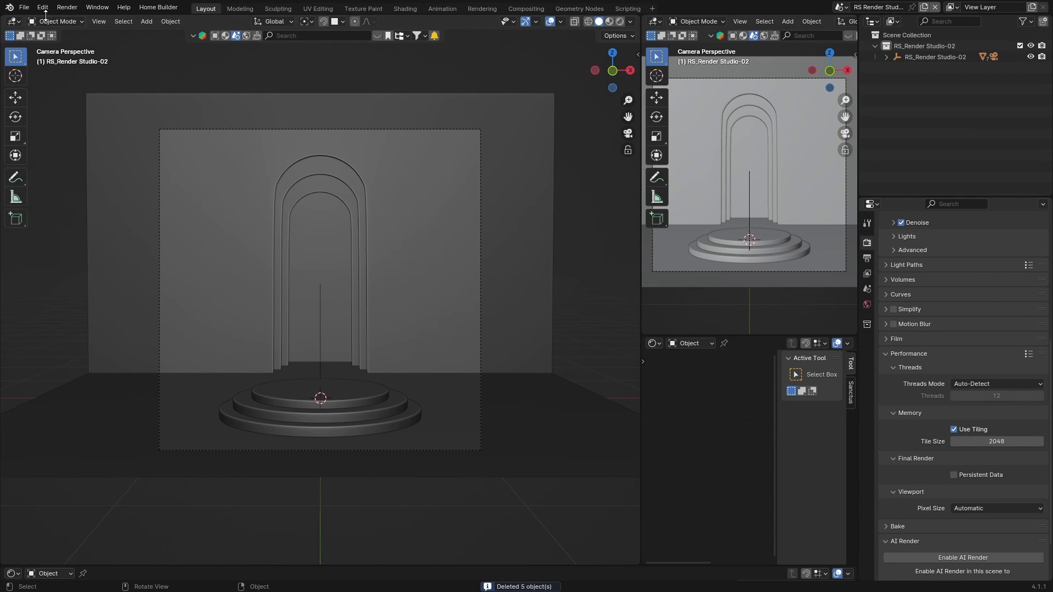
# - Render a Viewport Render Image of the normal-matcap camera view and close the result
pyautogui.click(98, 21)
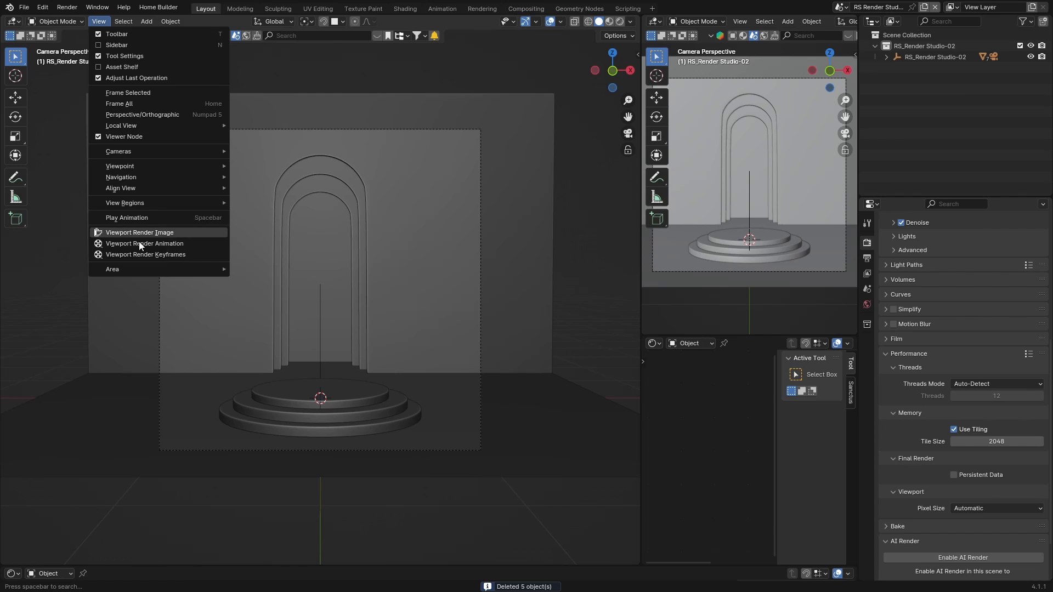
pyautogui.click(140, 232)
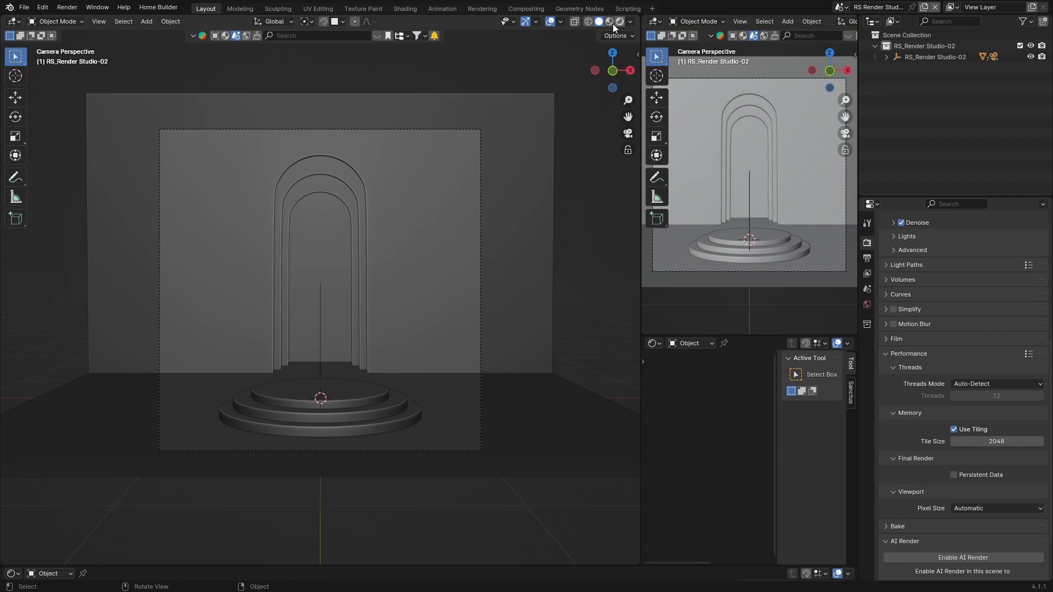
pyautogui.click(613, 27)
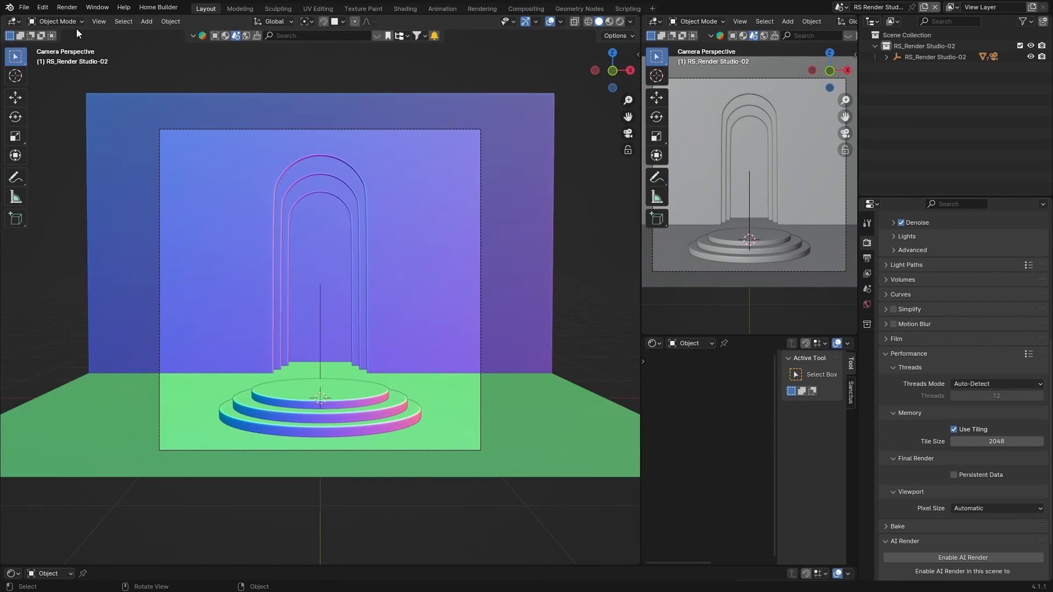
pyautogui.click(99, 21)
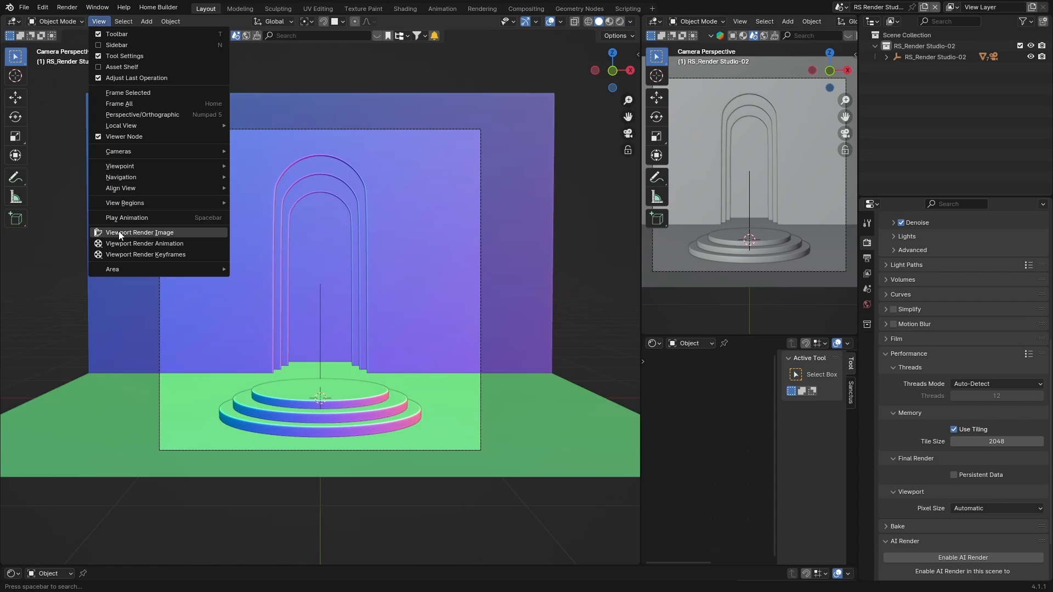
pyautogui.click(141, 232)
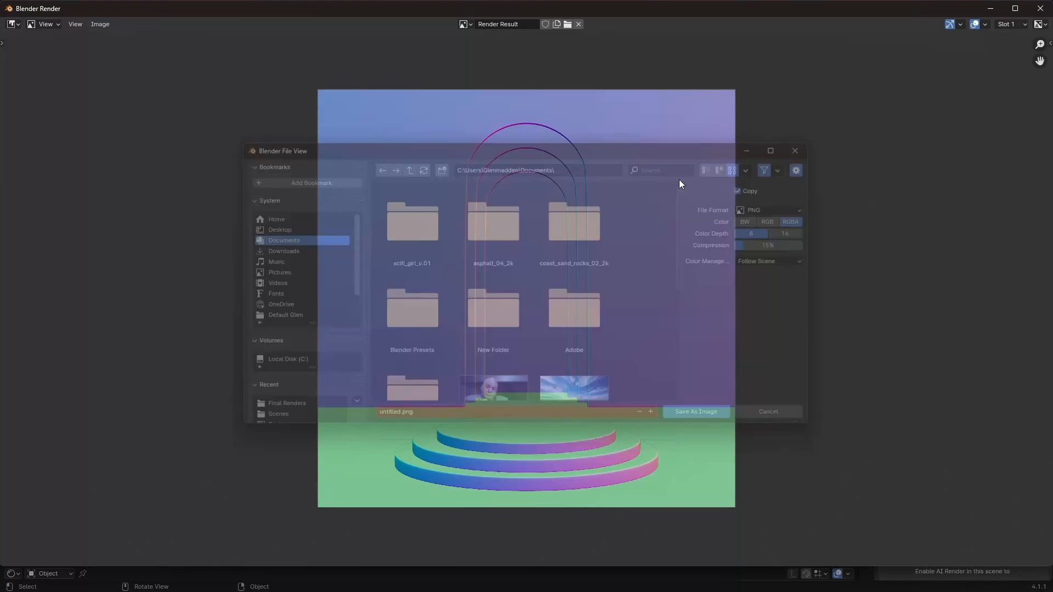
pyautogui.click(768, 411)
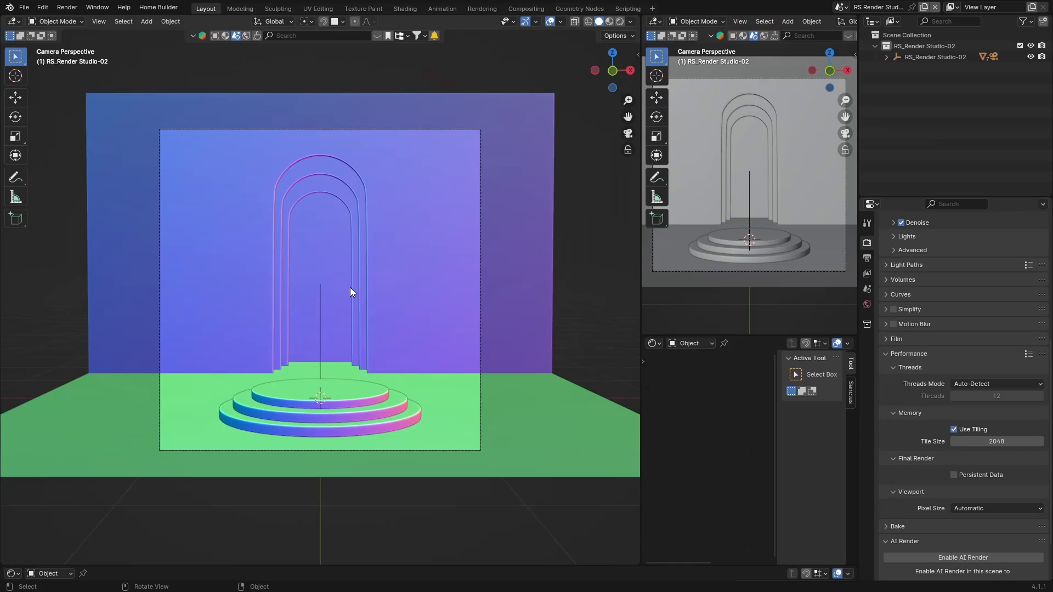
pyautogui.moveTo(515, 145)
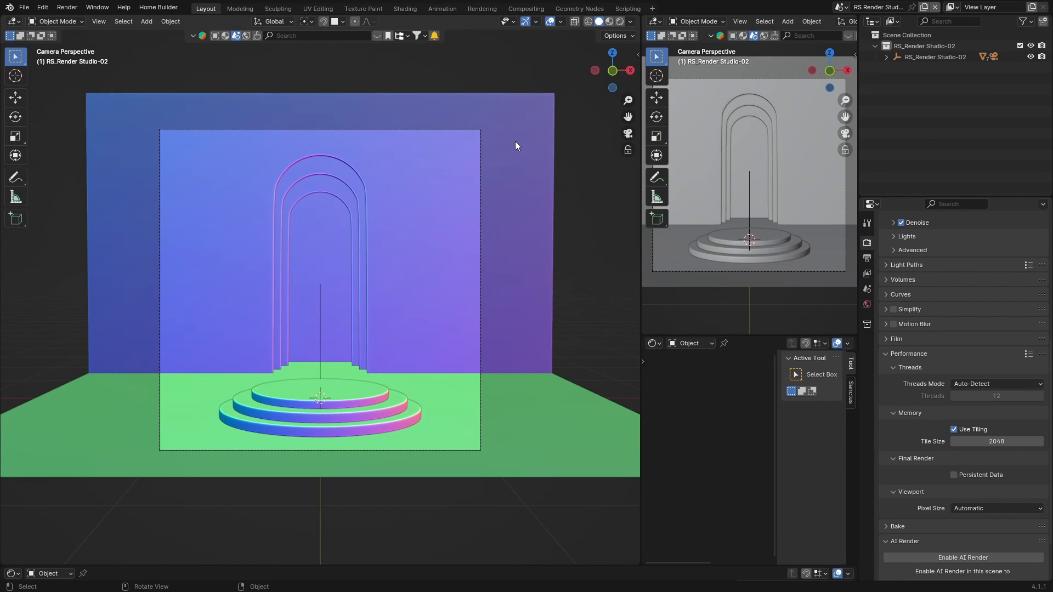
pyautogui.moveTo(156, 35)
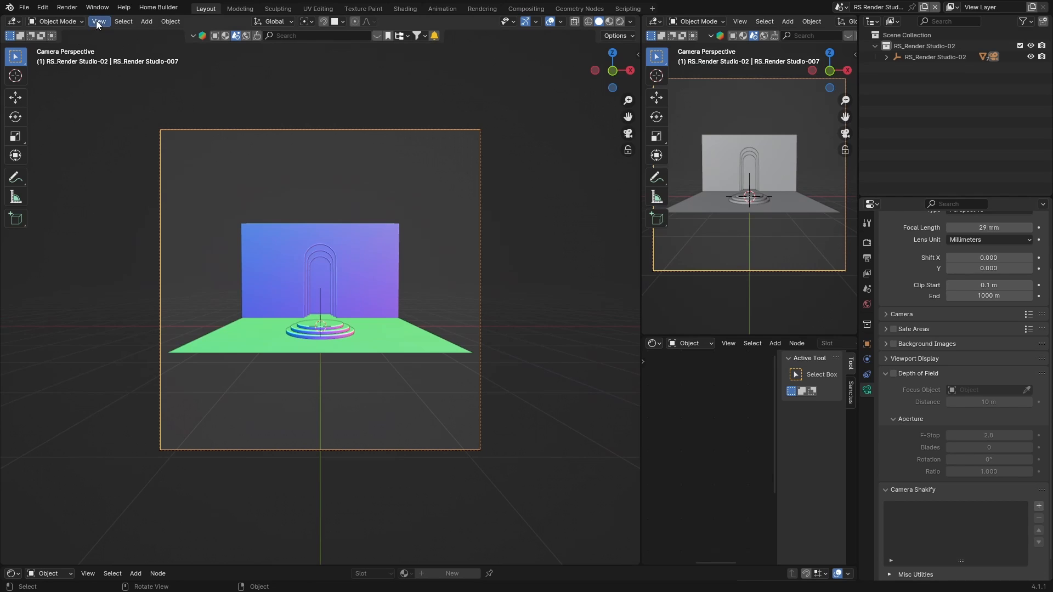
# - Render a Viewport Render Image of the widened camera view
pyautogui.click(98, 21)
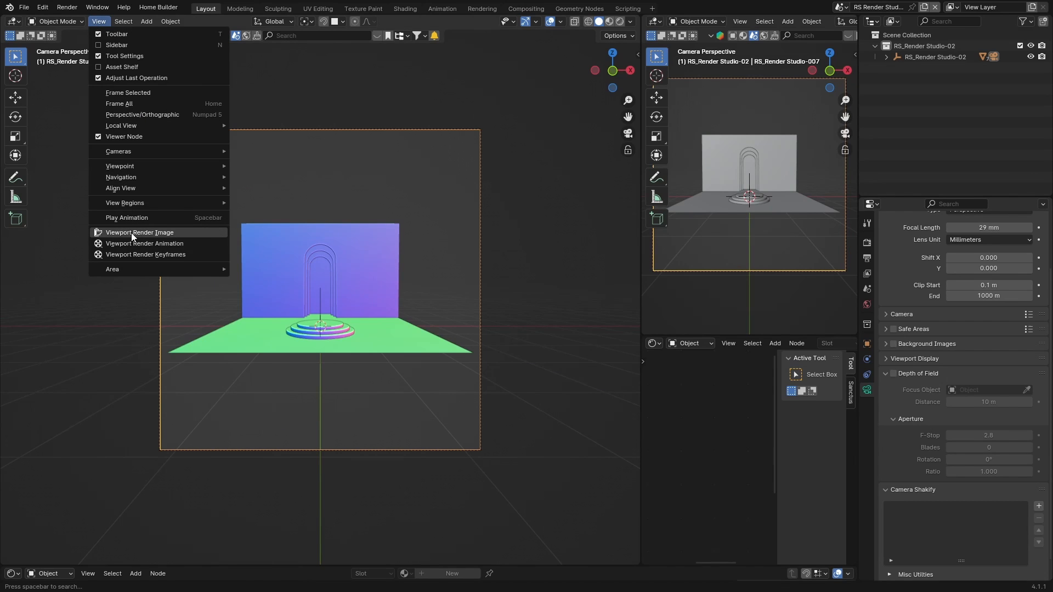
pyautogui.click(138, 232)
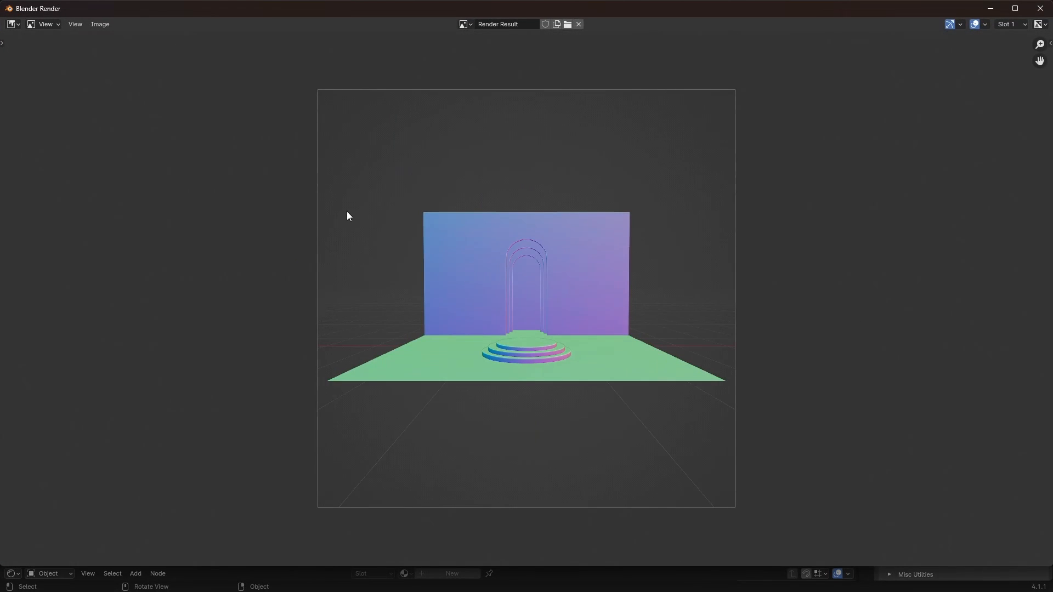
pyautogui.moveTo(392, 210)
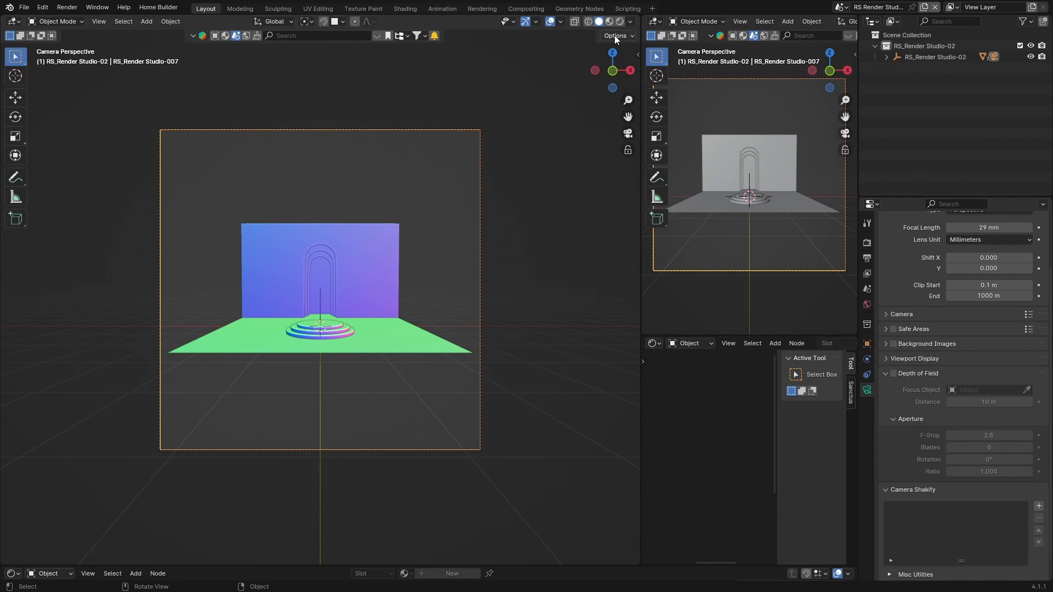
# - Set a custom bright blue viewport background, then render a Viewport Render Image
pyautogui.click(630, 21)
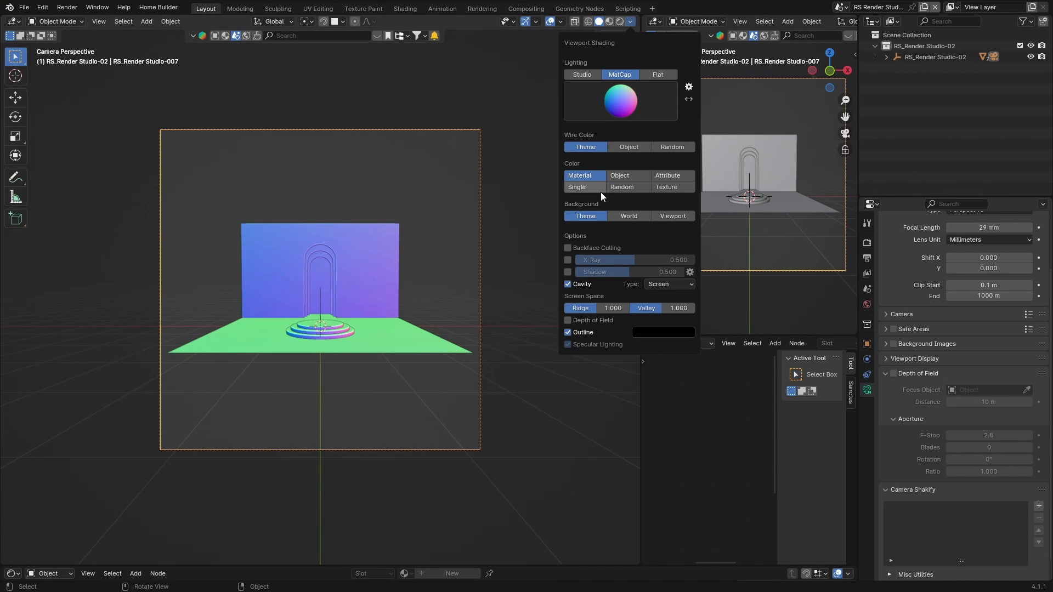
pyautogui.click(672, 215)
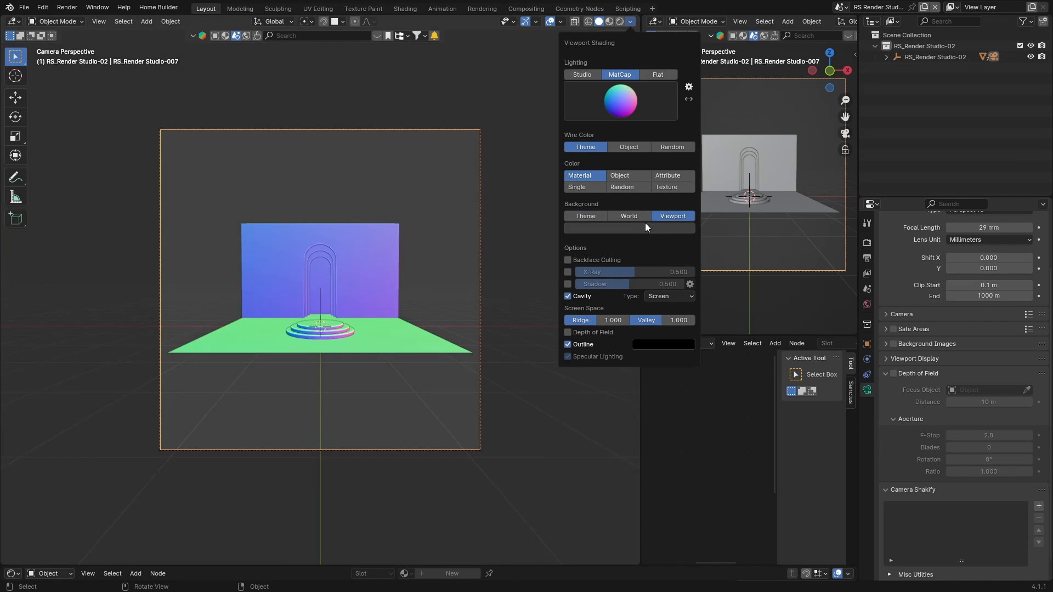
pyautogui.click(628, 227)
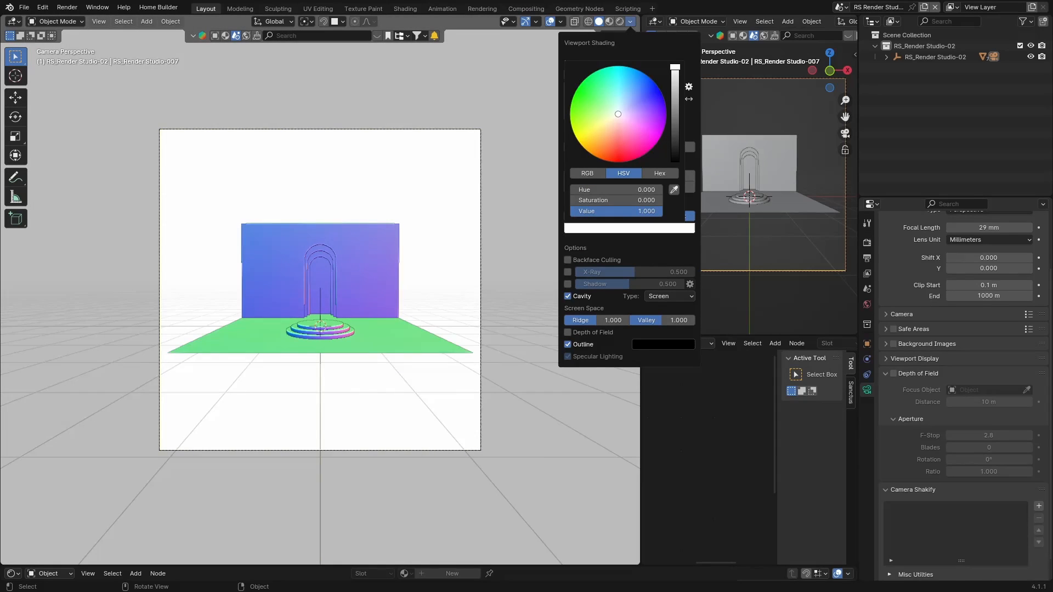
pyautogui.click(633, 159)
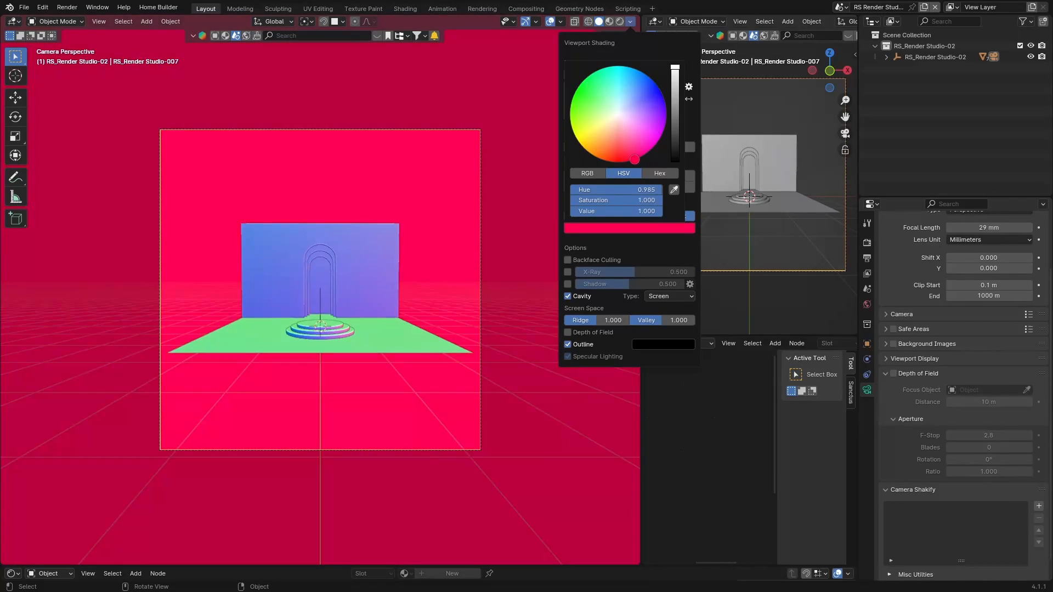
pyautogui.click(637, 69)
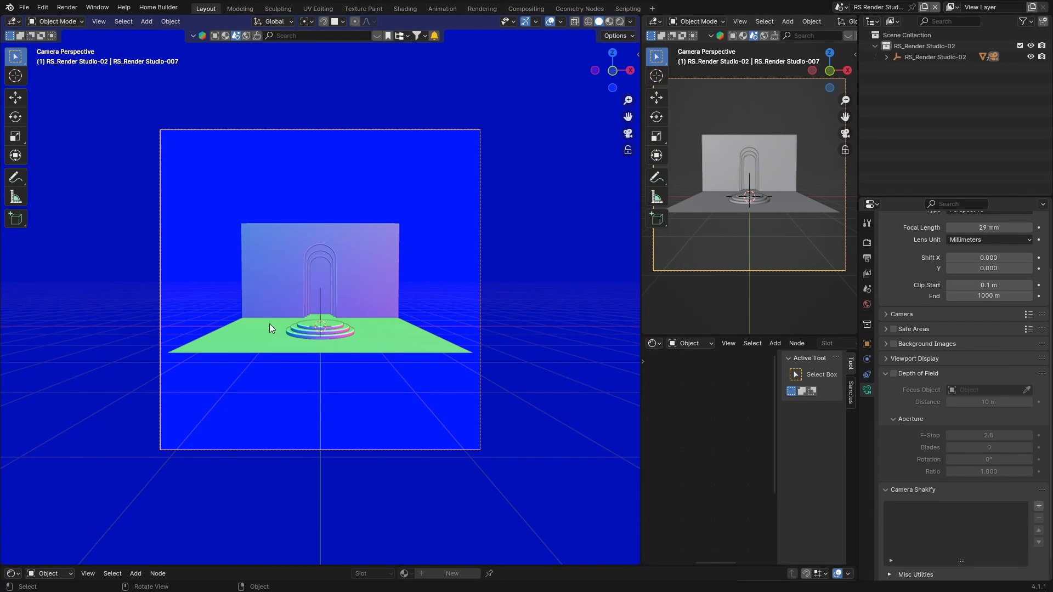
pyautogui.moveTo(65, 32)
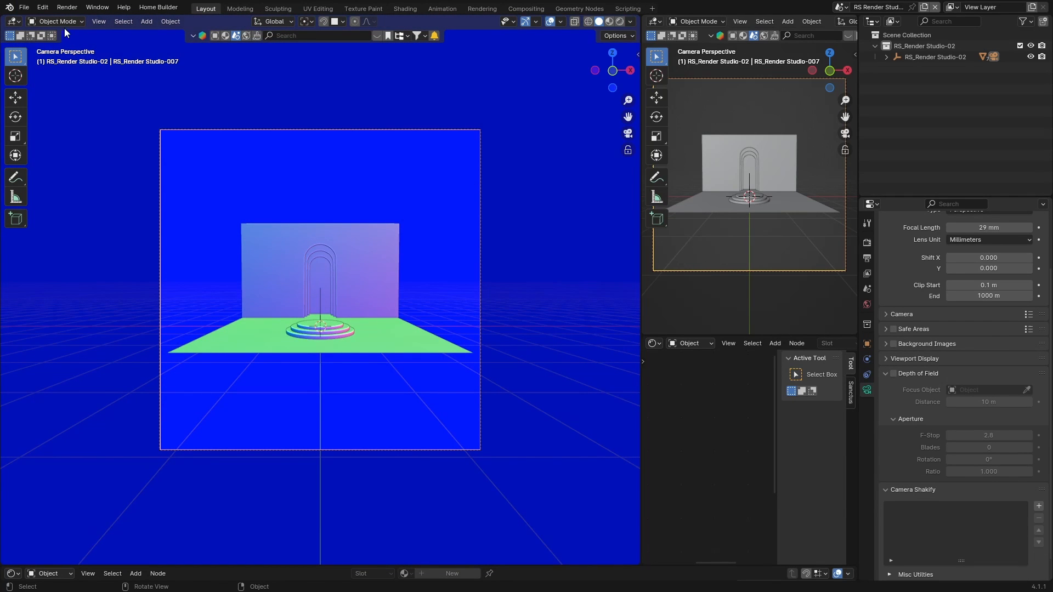
pyautogui.click(98, 21)
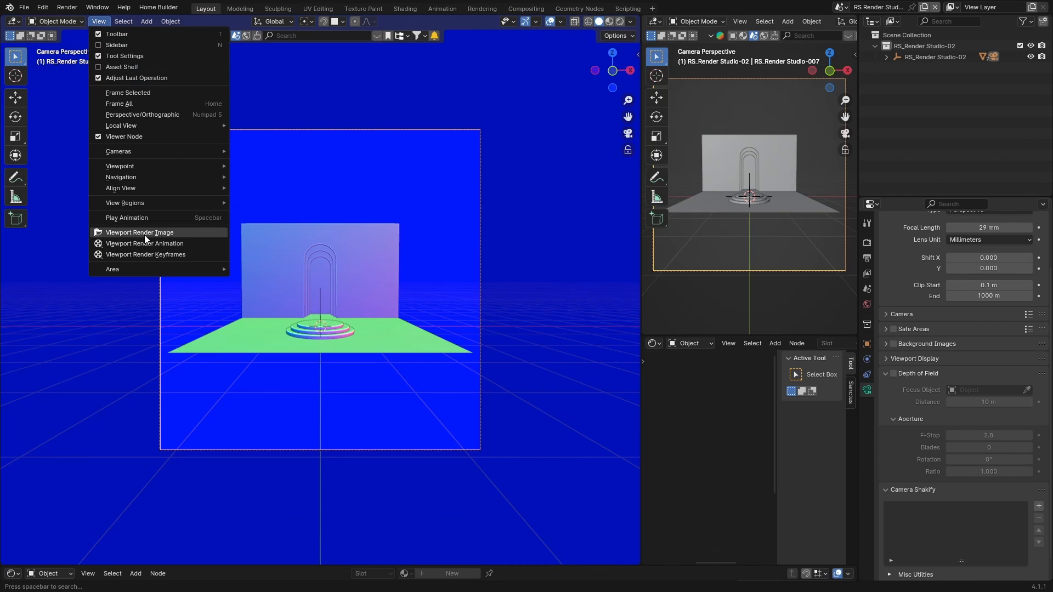
pyautogui.click(140, 233)
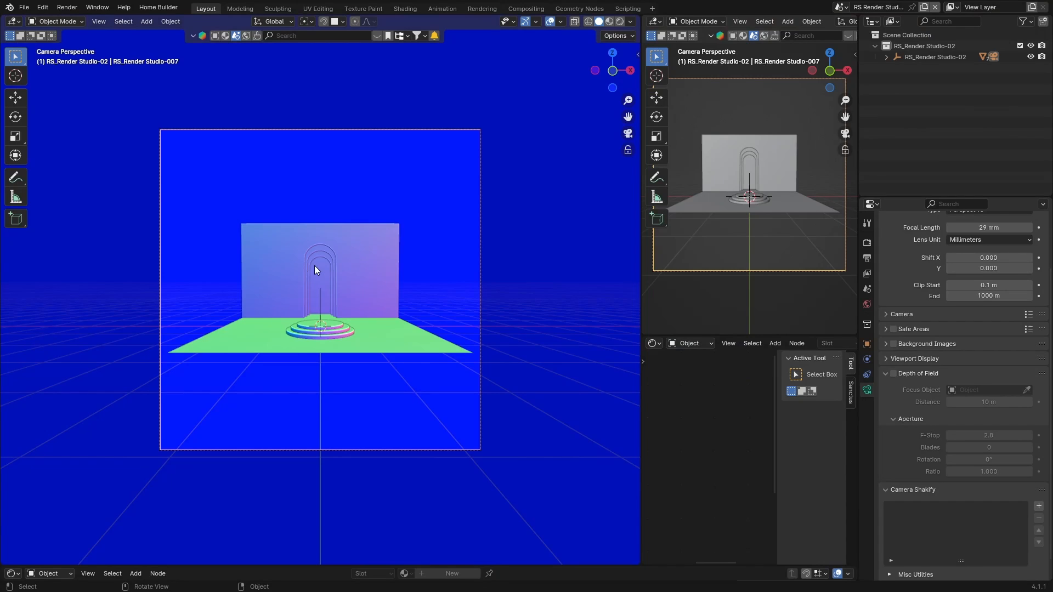
pyautogui.moveTo(250, 161)
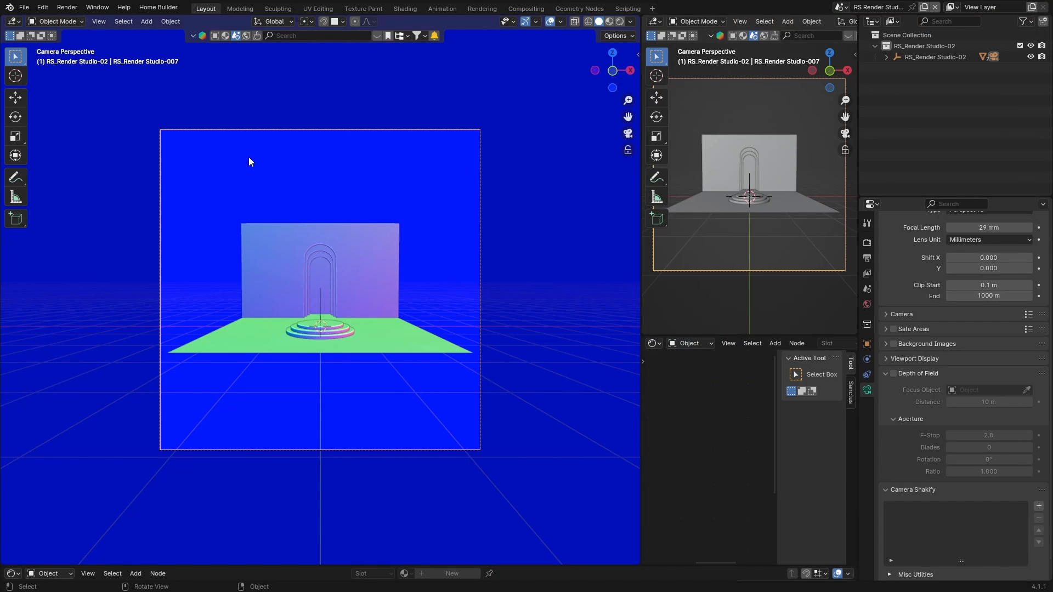
pyautogui.moveTo(214, 201)
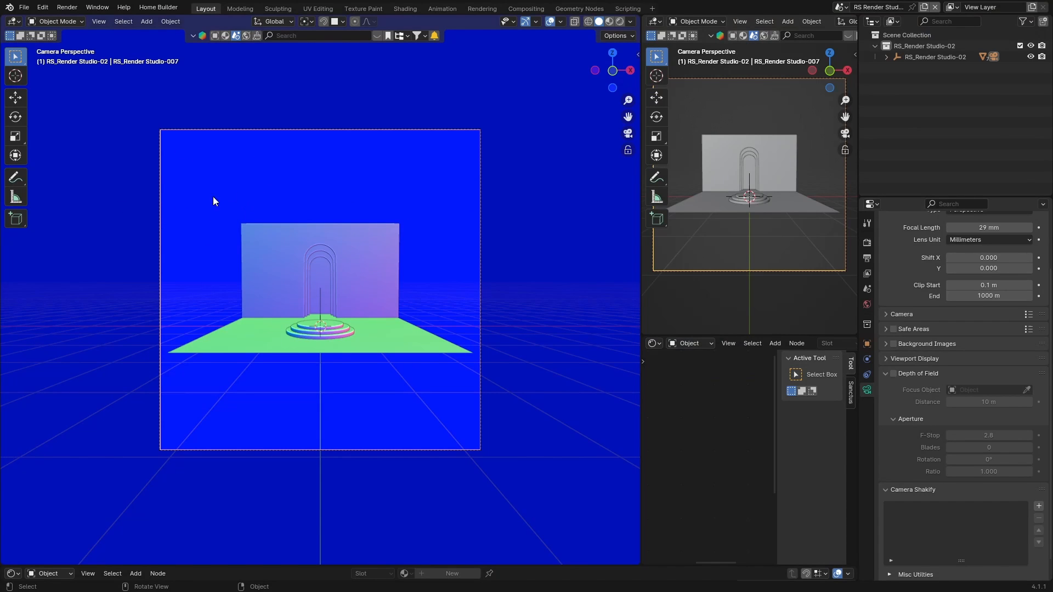
pyautogui.moveTo(144, 131)
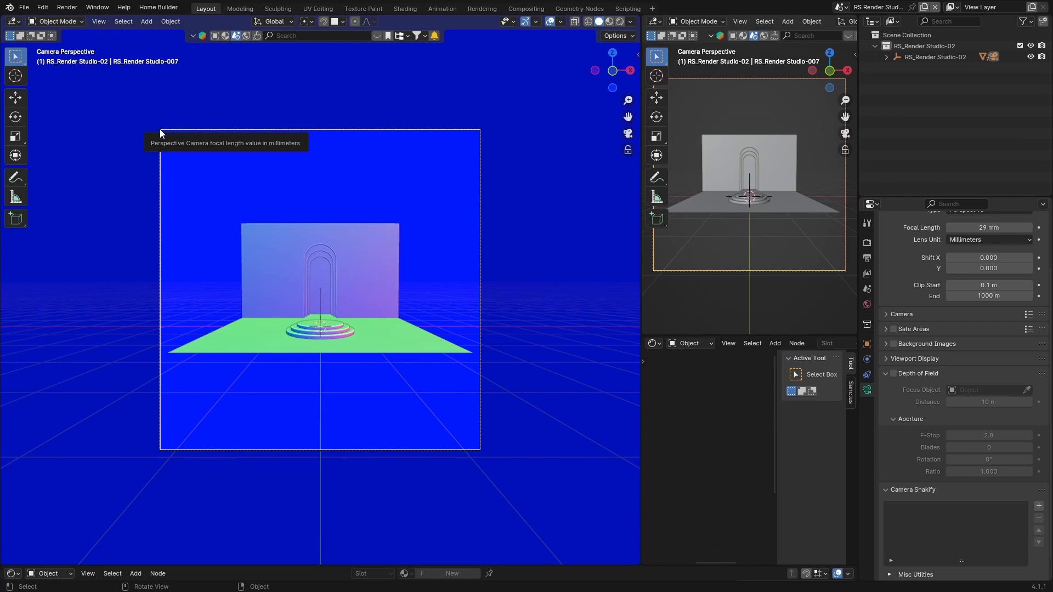
pyautogui.moveTo(328, 228)
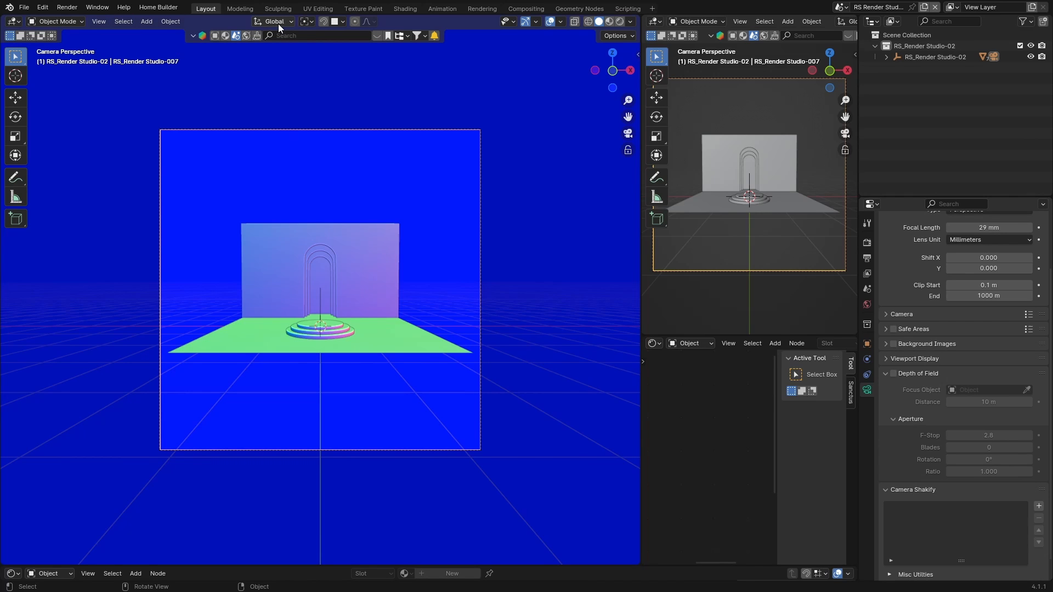
pyautogui.moveTo(461, 267)
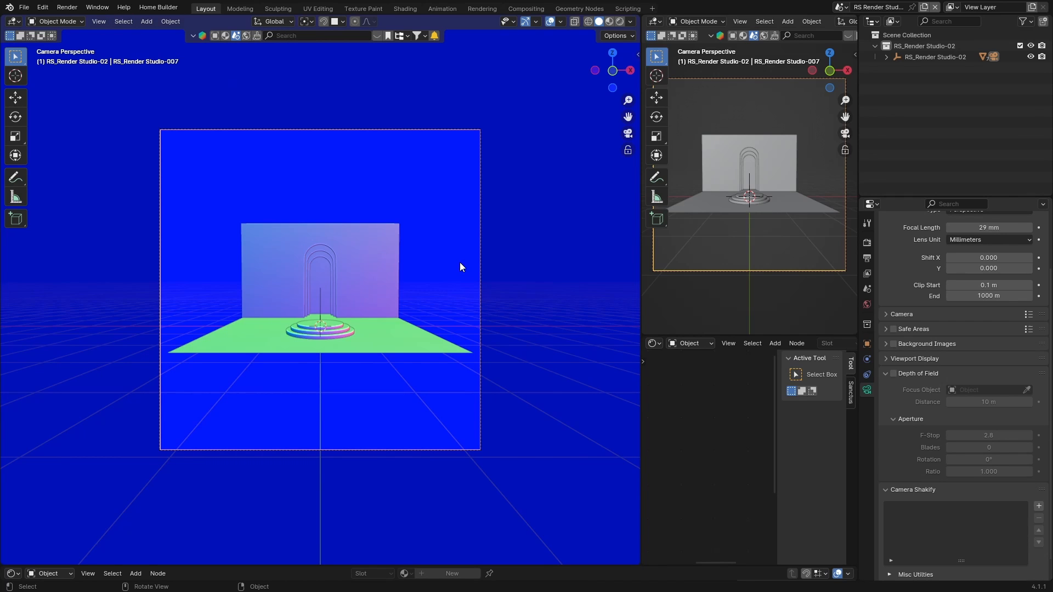
pyautogui.moveTo(453, 262)
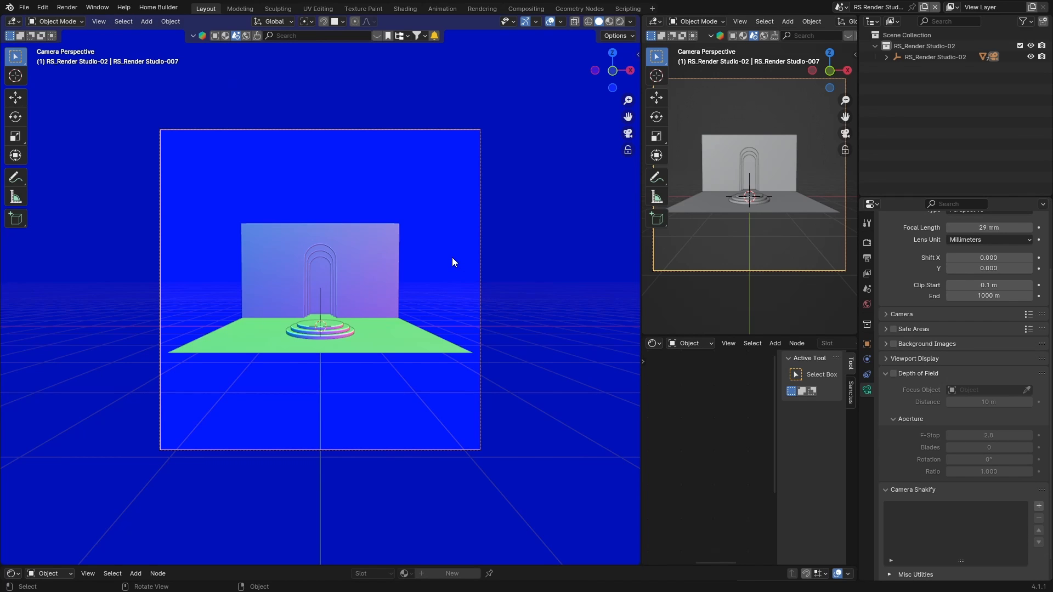